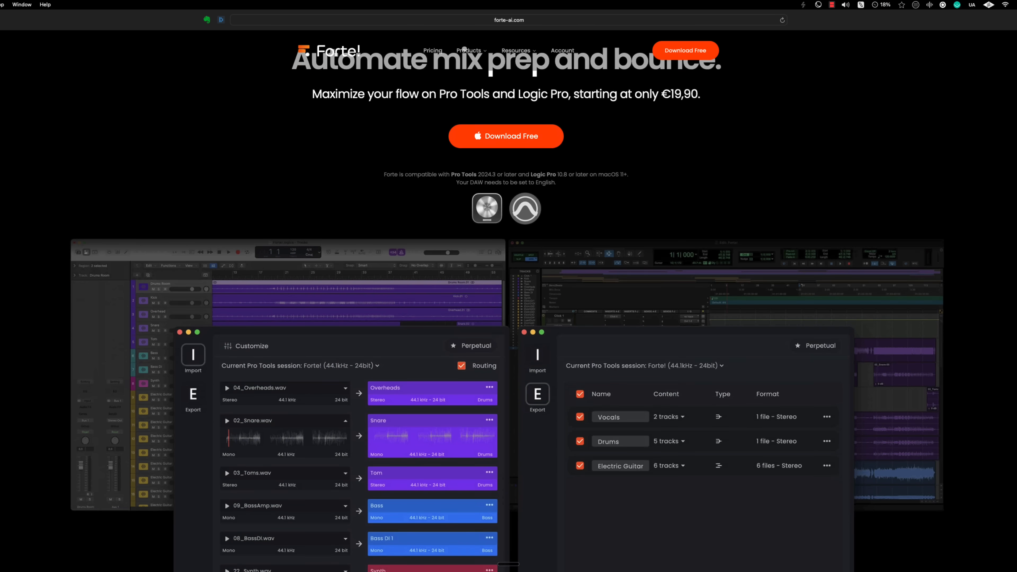
# Scroll the routing list to review all eight stems with their destination buses.
pyautogui.scroll(-3)
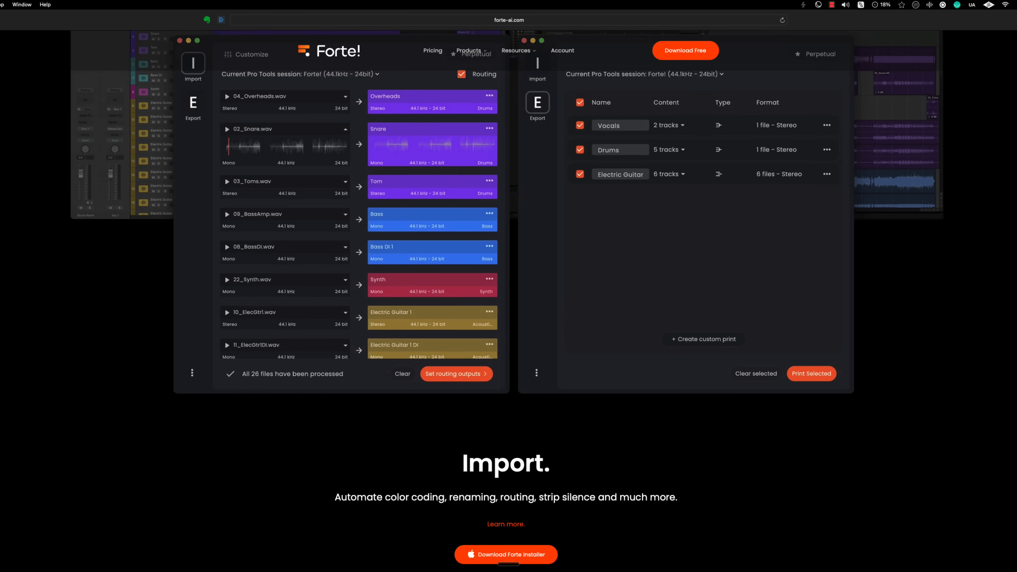
pyautogui.scroll(-3)
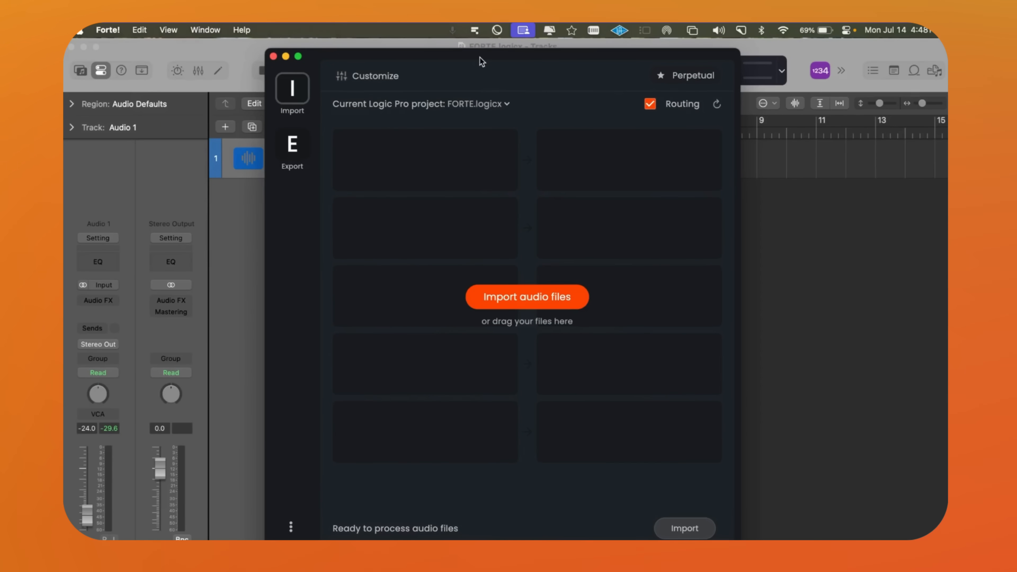
pyautogui.moveTo(292, 91)
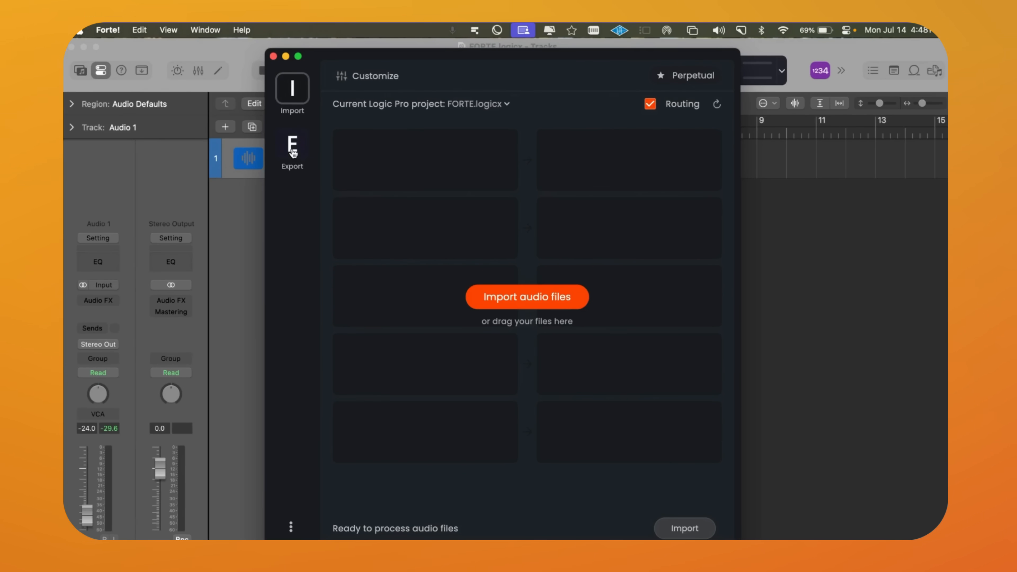
pyautogui.moveTo(456, 144)
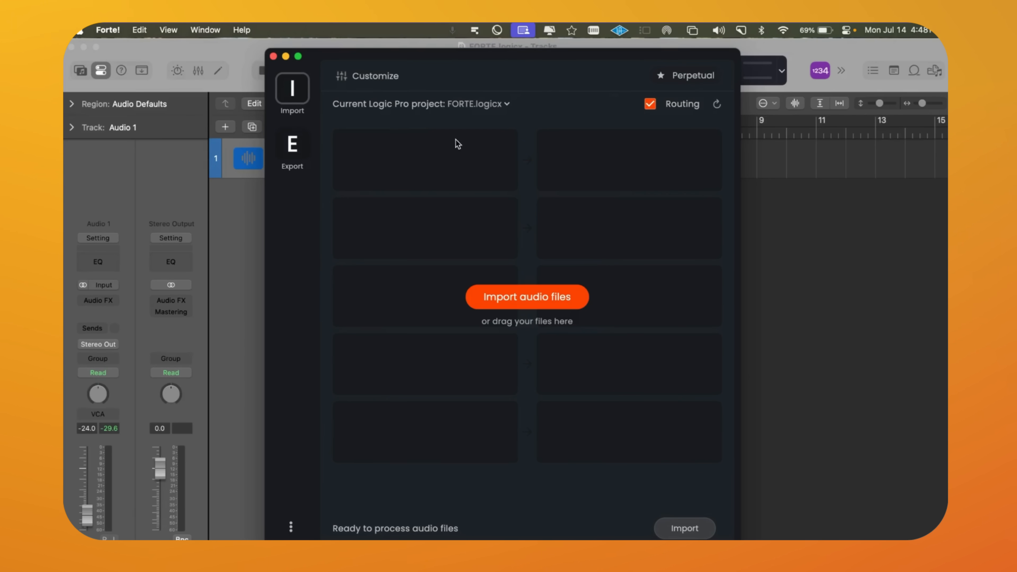
pyautogui.moveTo(559, 145)
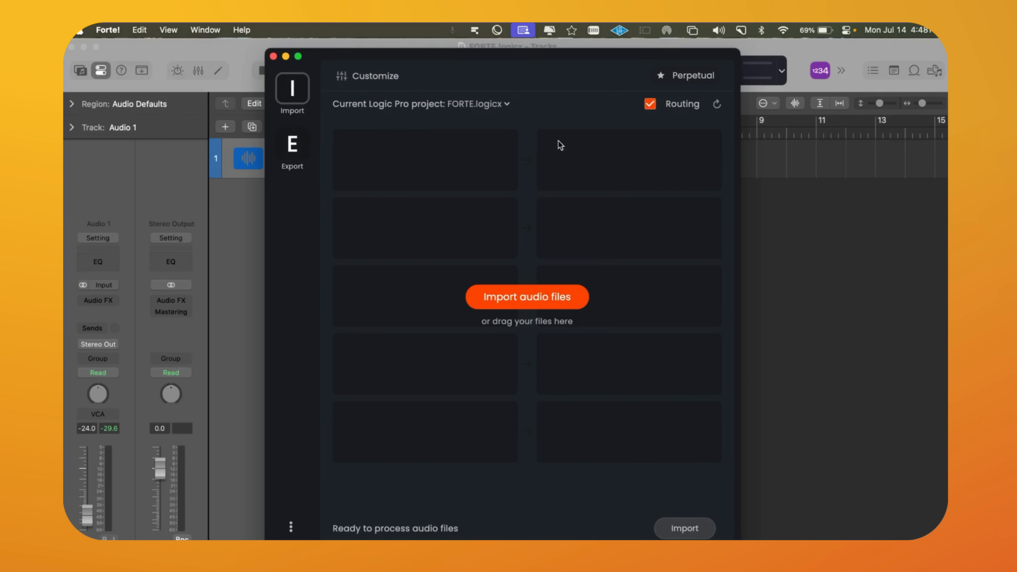
pyautogui.moveTo(519, 303)
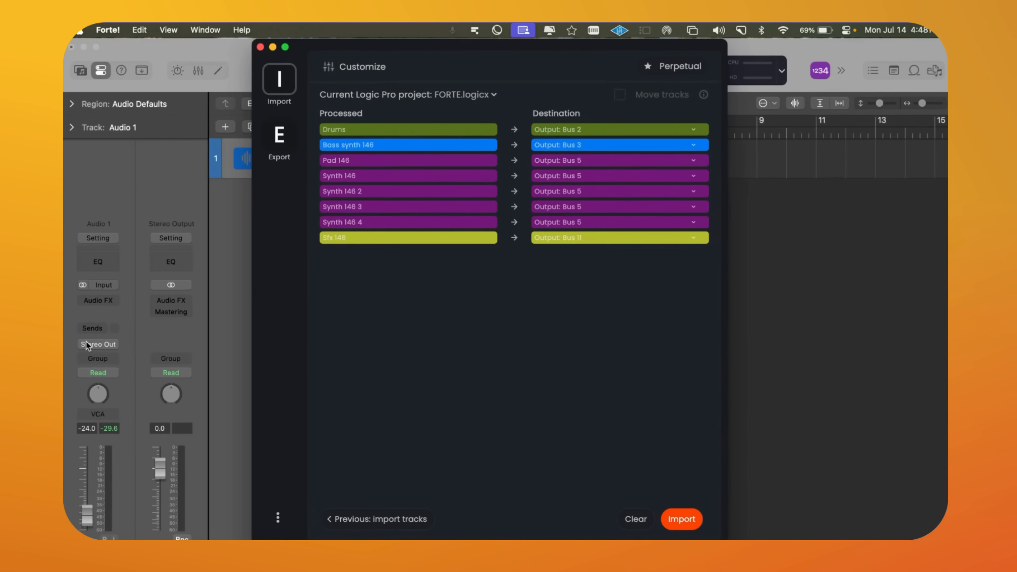
pyautogui.moveTo(350, 96)
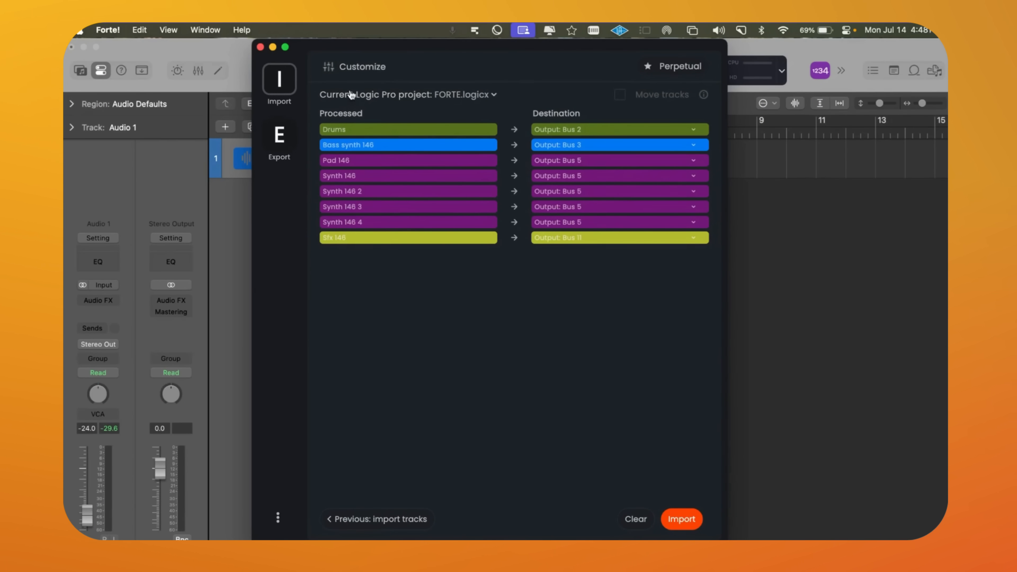
# Change the Drums stem's destination from Bus 2 to Bus 50.
pyautogui.click(692, 130)
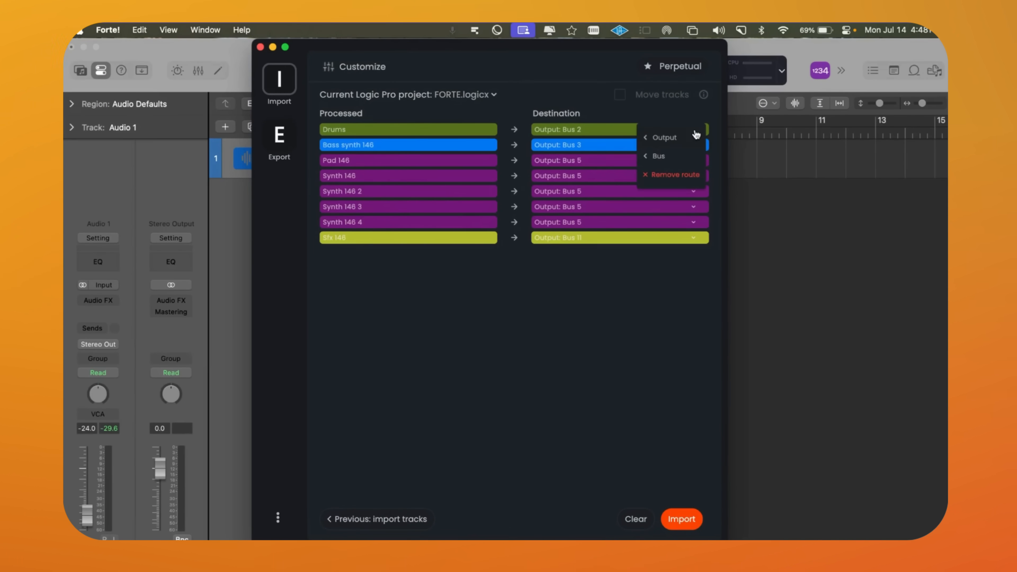
pyautogui.click(611, 113)
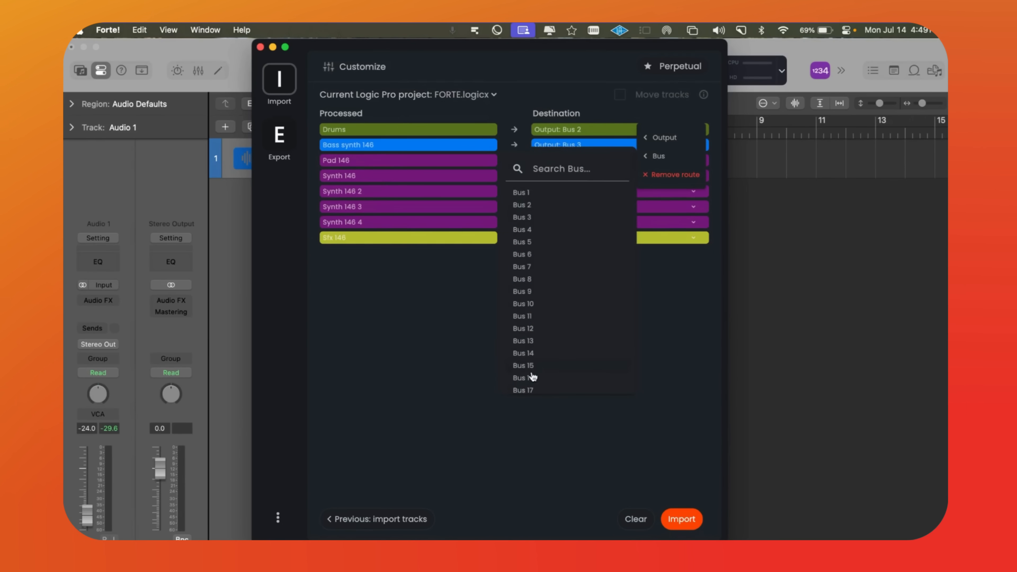
pyautogui.scroll(-3)
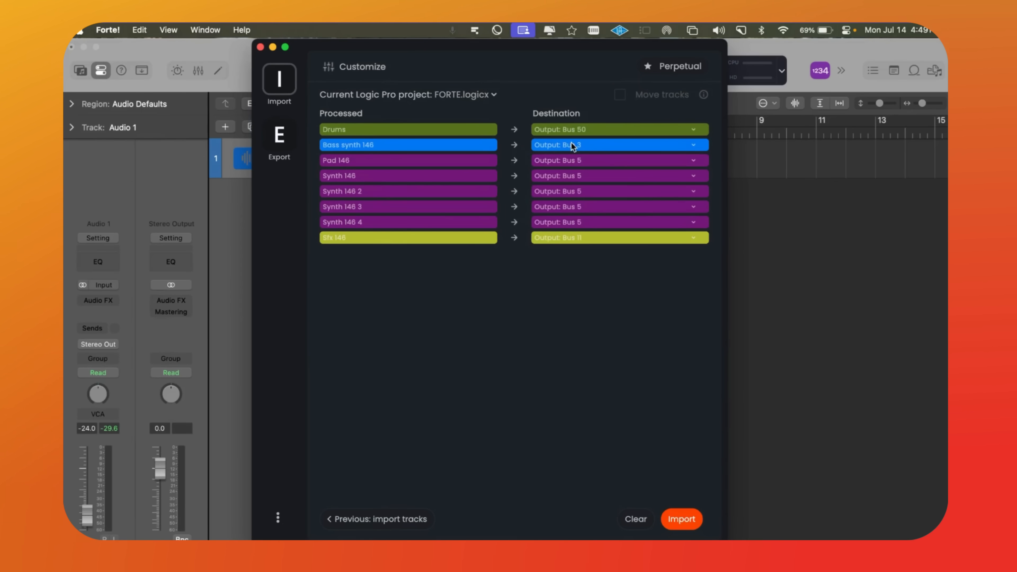
pyautogui.moveTo(567, 243)
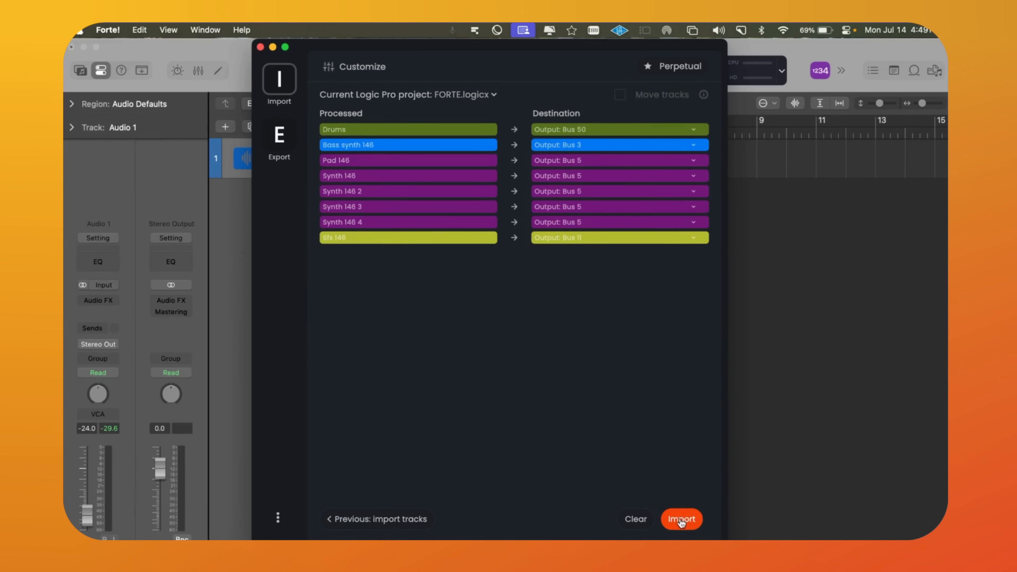
# Import the routed stems as Logic Pro tracks and keep working in FORTE.logicx afterwards.
pyautogui.click(681, 519)
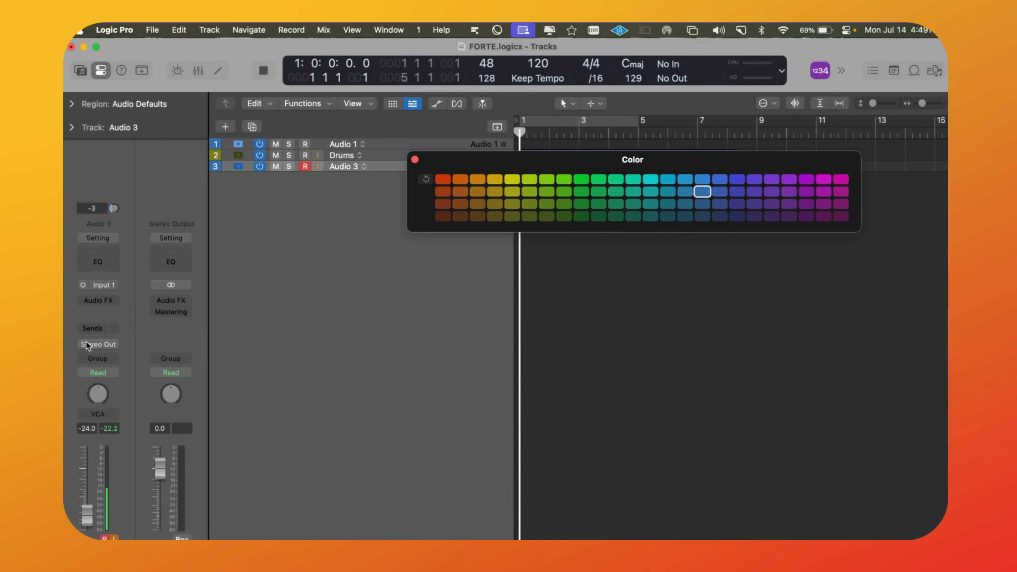
pyautogui.click(650, 191)
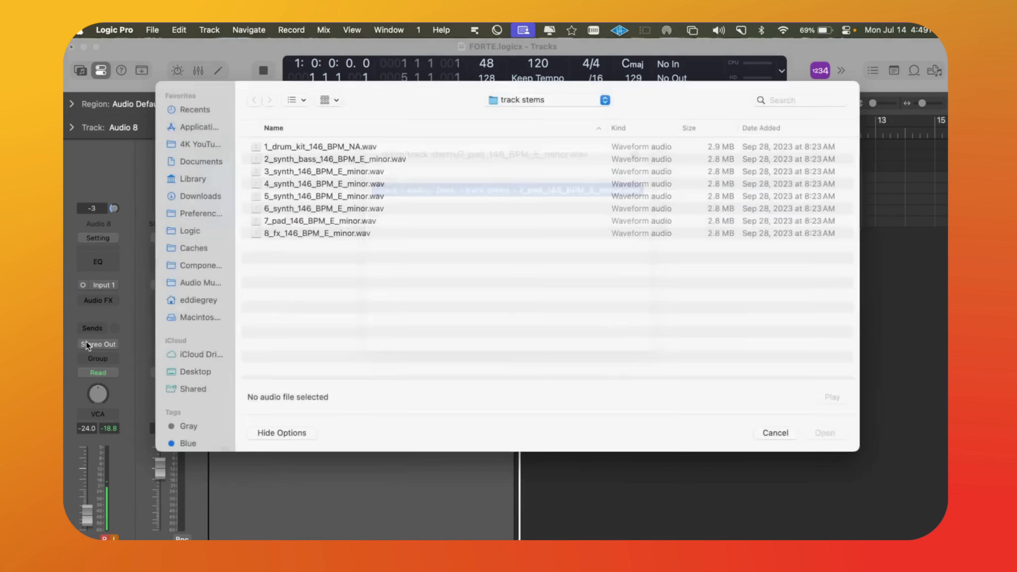
pyautogui.press('cmd+shift+g')
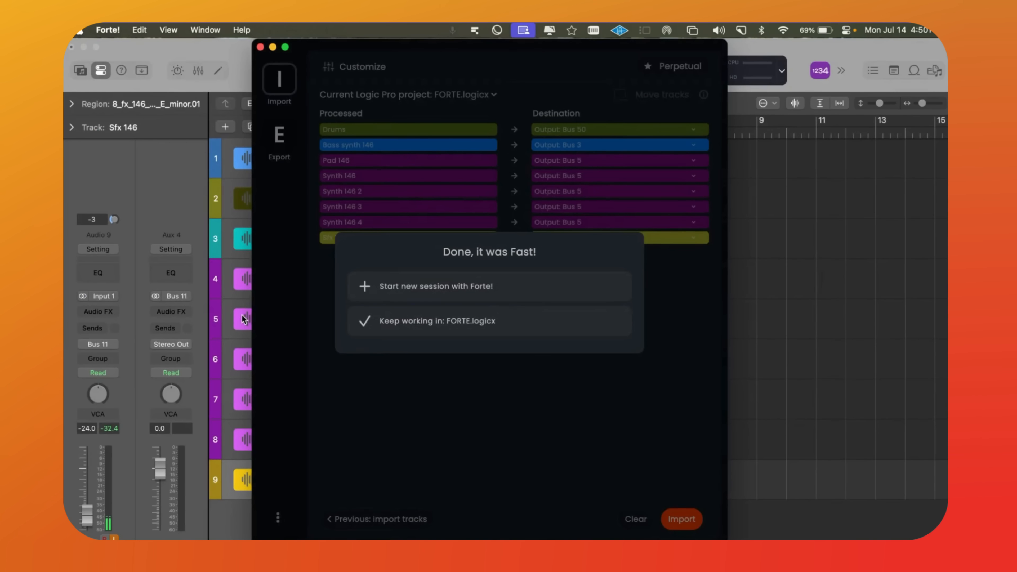
pyautogui.moveTo(238, 312)
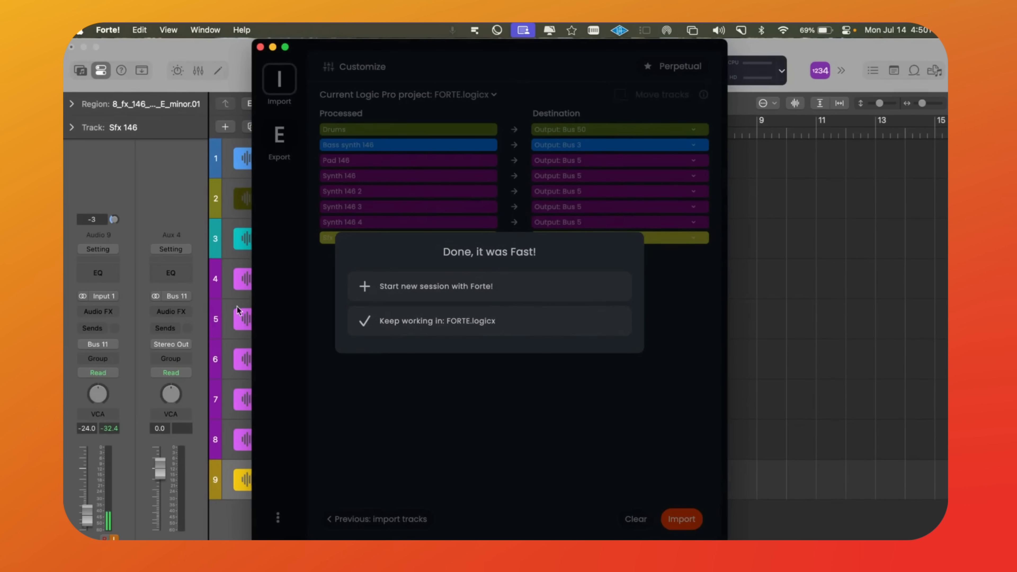
pyautogui.moveTo(407, 289)
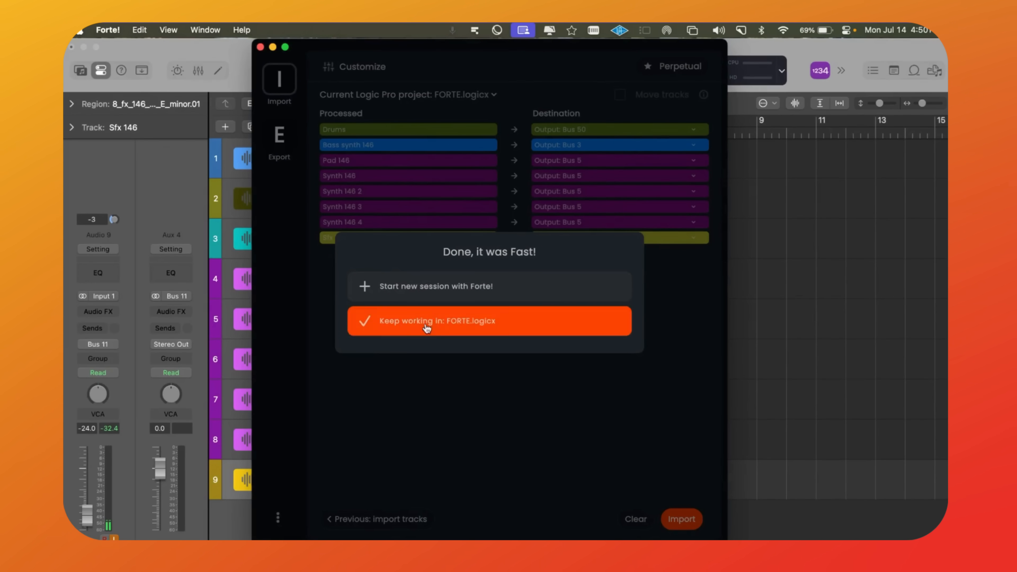
pyautogui.click(425, 320)
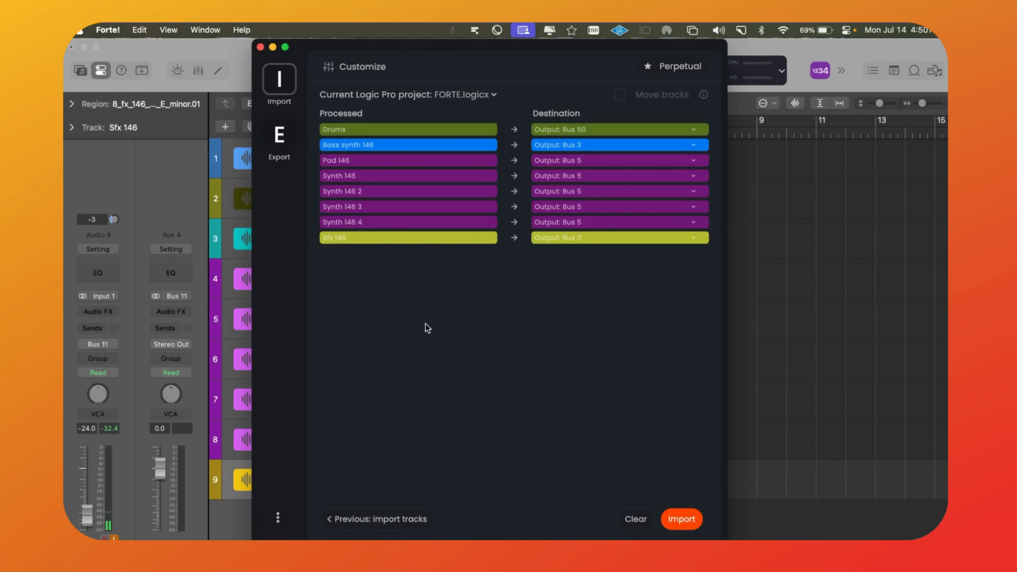
pyautogui.moveTo(422, 354)
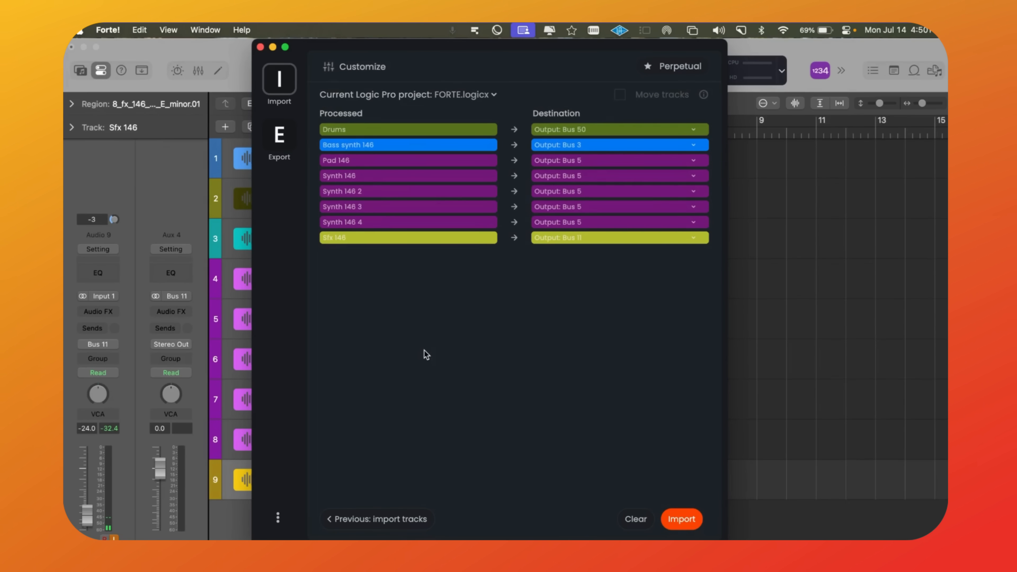
# Create the 'Only Drums and Bass' custom print and select synth tracks for the next print.
pyautogui.click(278, 136)
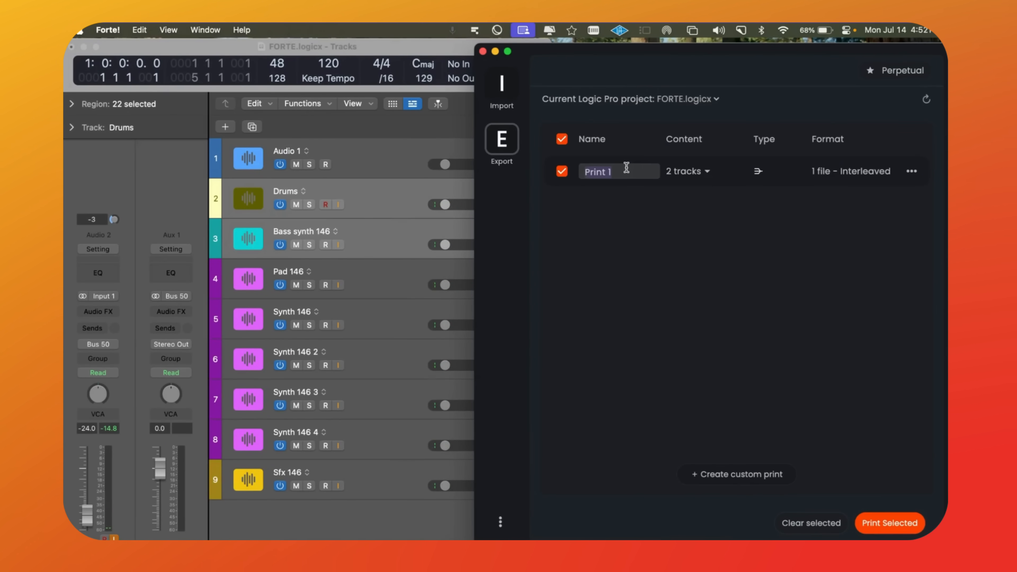
pyautogui.write('Only D')
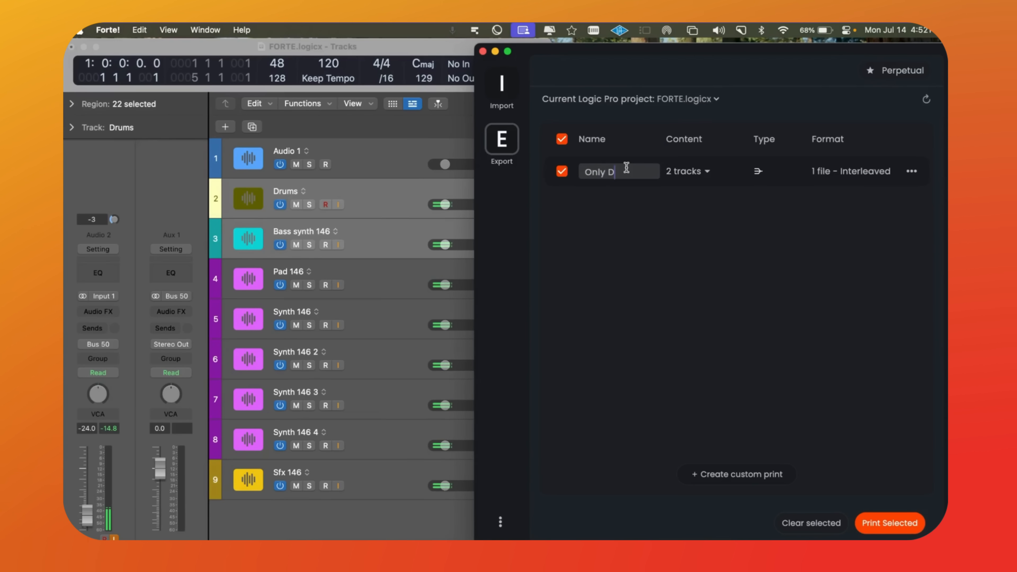
pyautogui.write('rums and Bass')
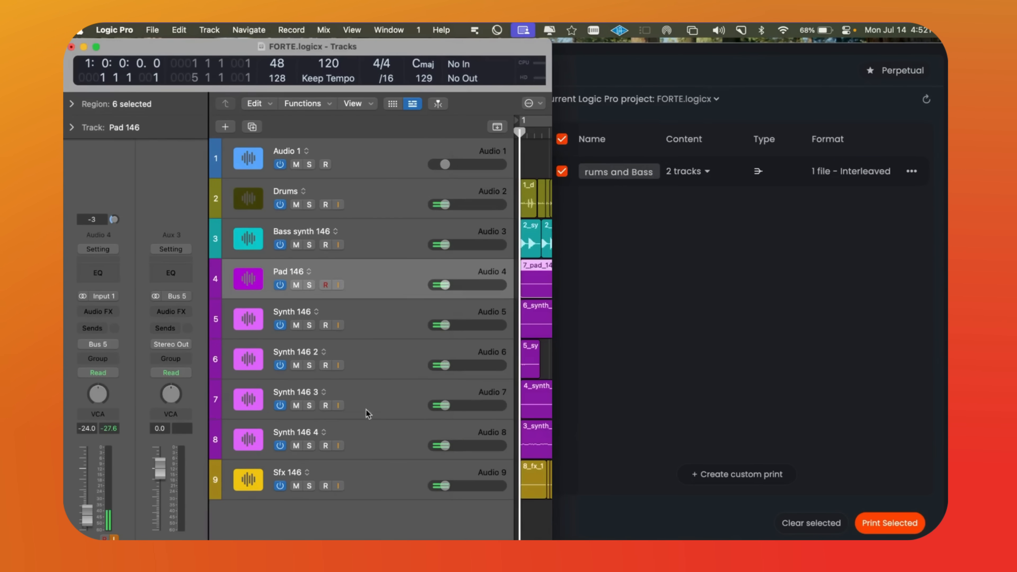
pyautogui.click(364, 441)
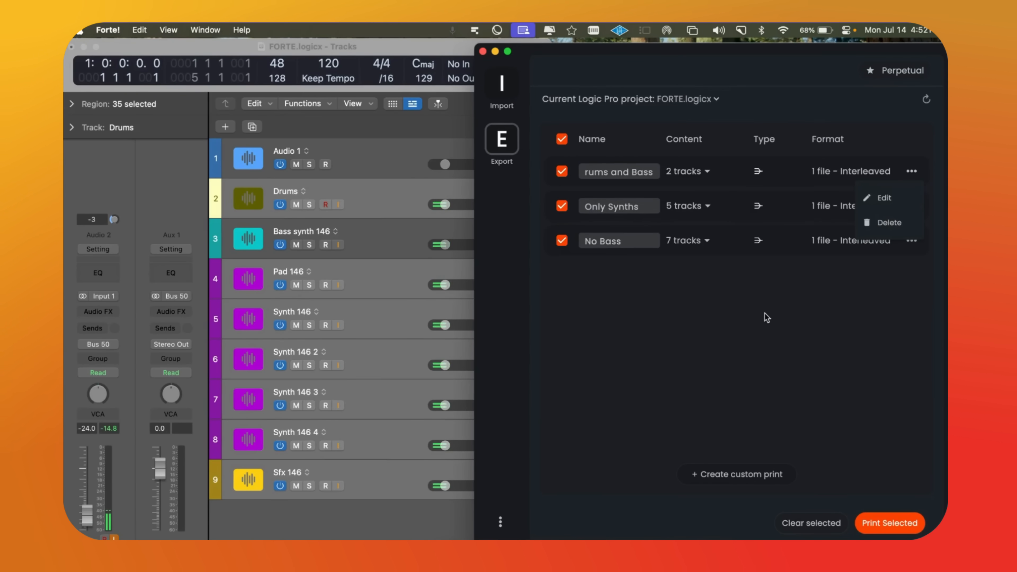
# Enable Bounce in Master in Print settings and start printing the three mixes.
pyautogui.click(889, 523)
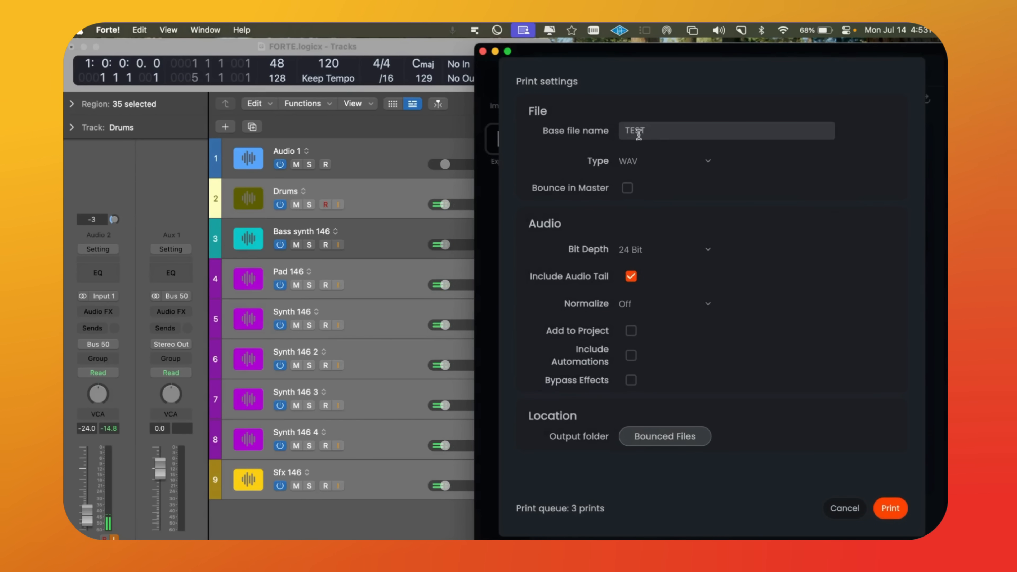
pyautogui.click(664, 436)
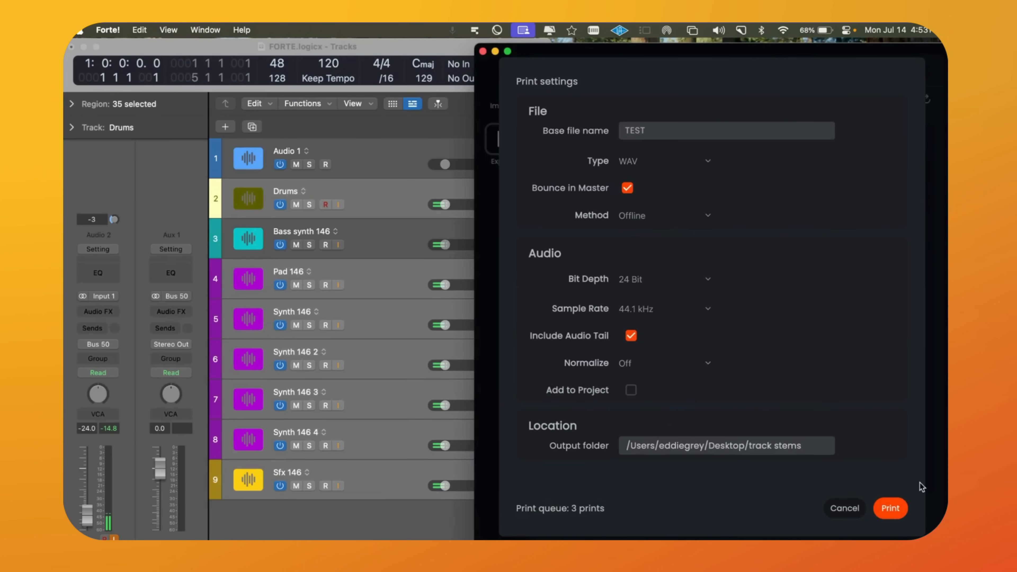
pyautogui.click(889, 508)
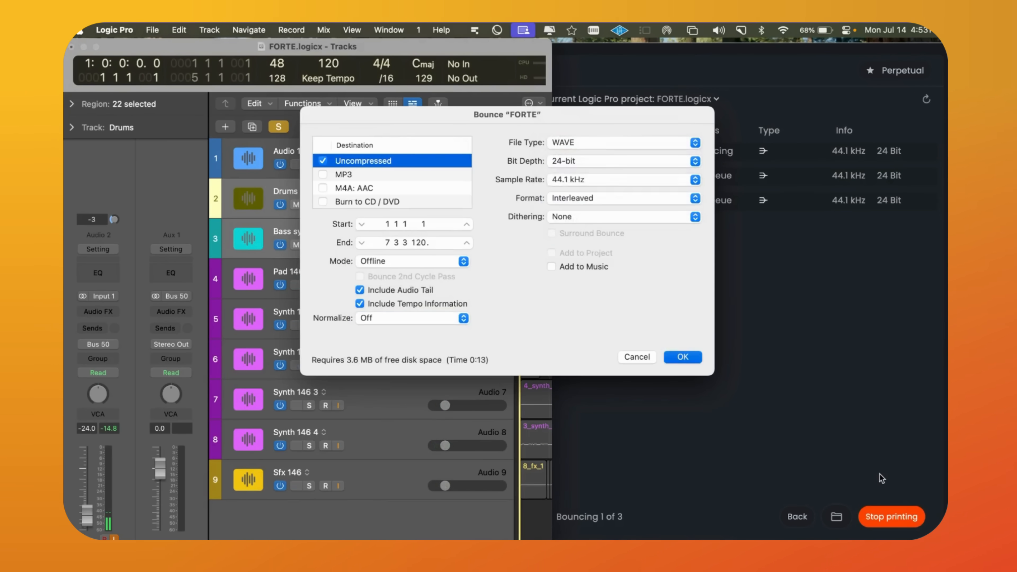
# Confirm the bounce prompts until all three mixes read Completed.
pyautogui.click(682, 356)
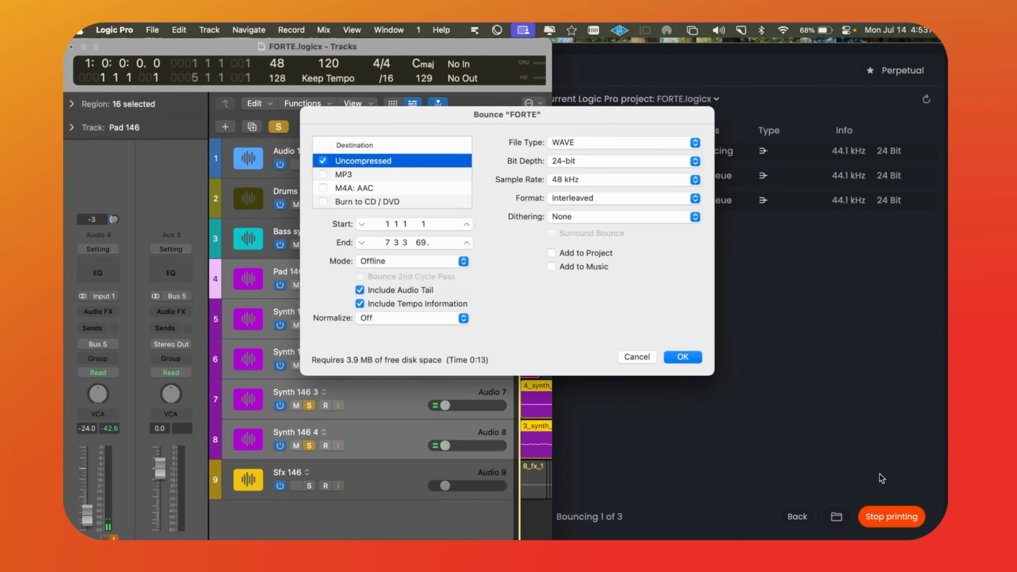
pyautogui.click(682, 357)
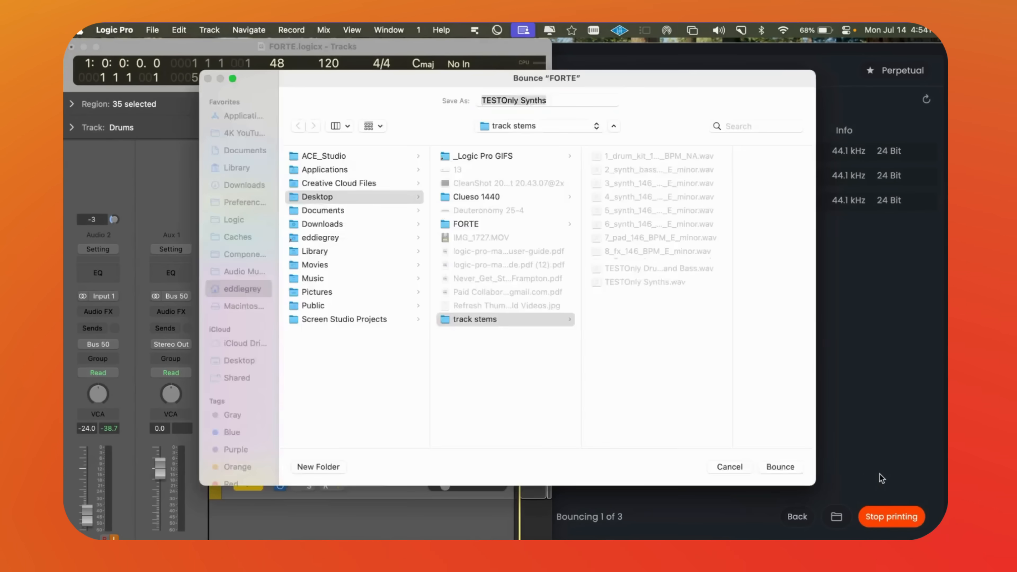
pyautogui.click(780, 466)
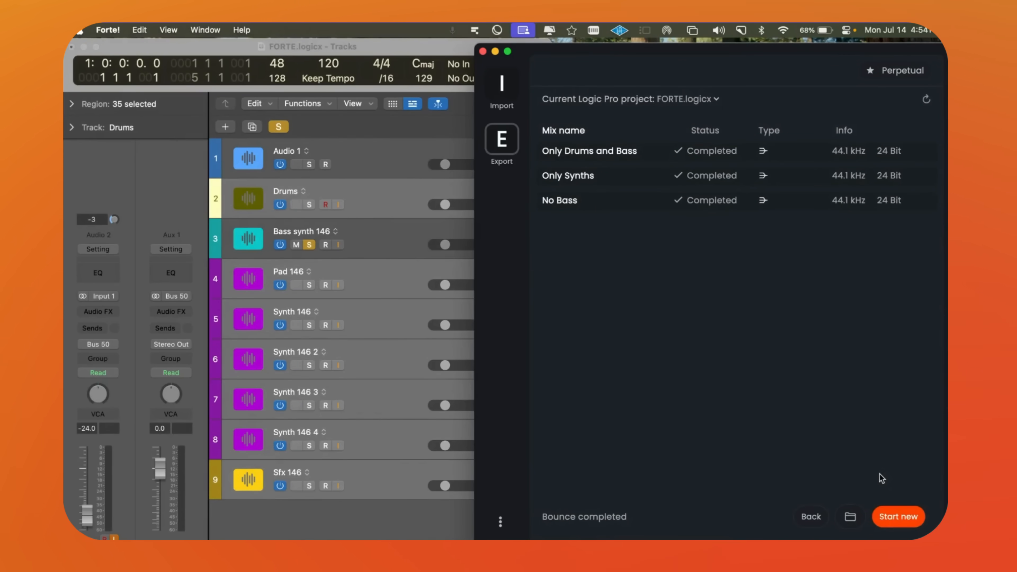